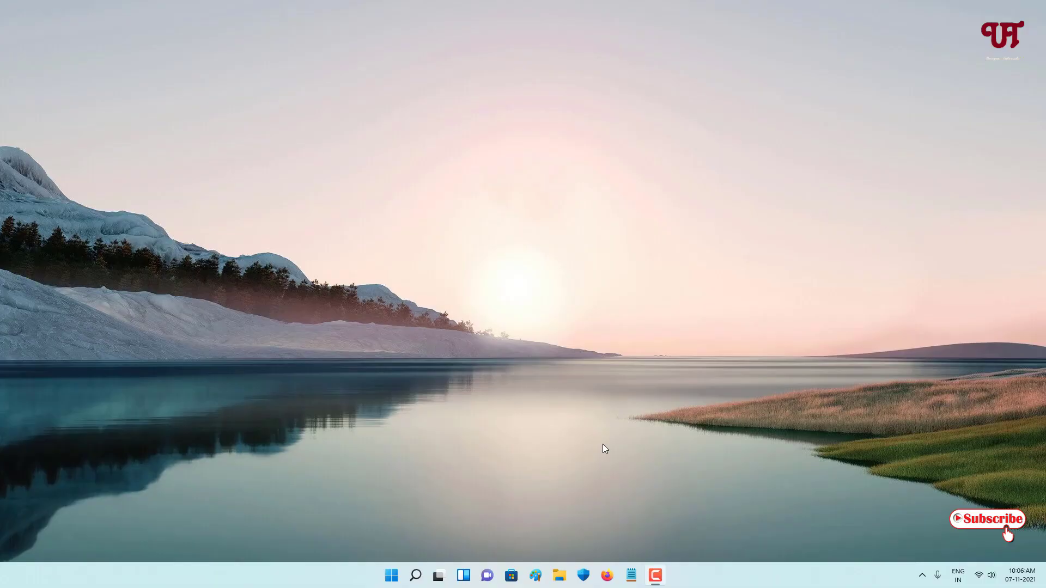
{"action": "mouse_move", "coordinate": [604, 419]}
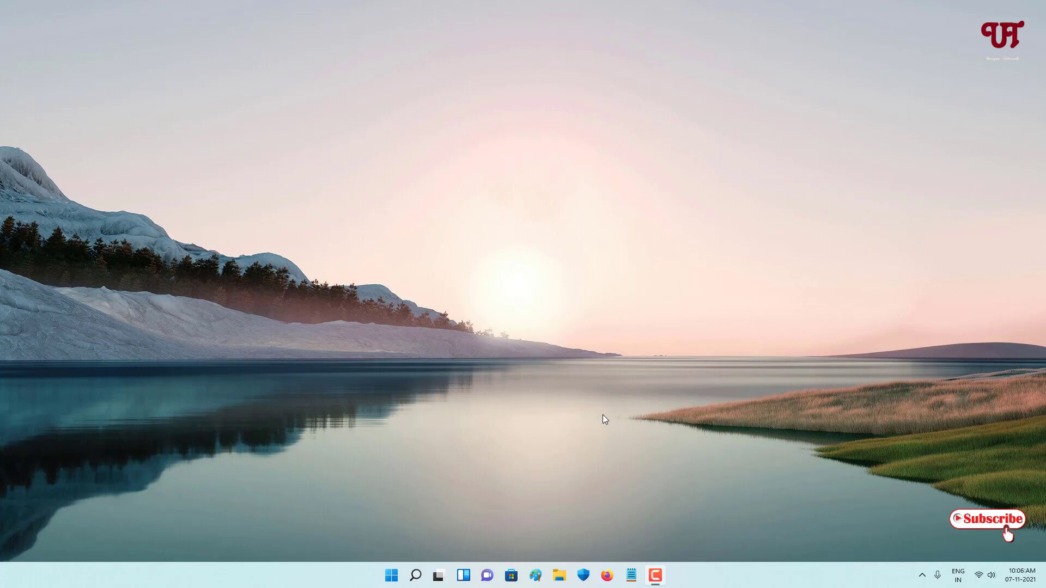
{"action": "mouse_move", "coordinate": [479, 453]}
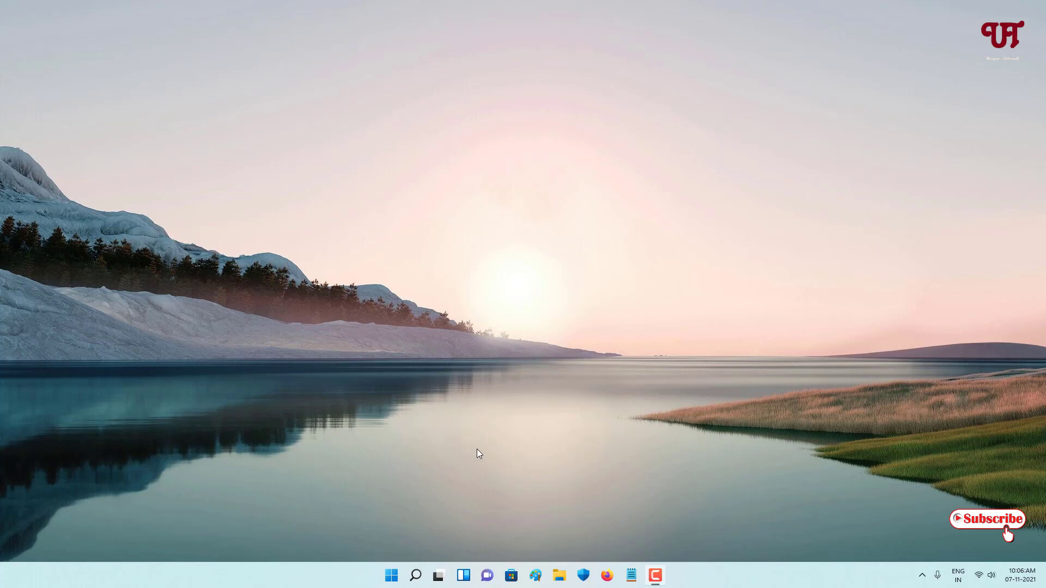
{"action": "mouse_move", "coordinate": [485, 457]}
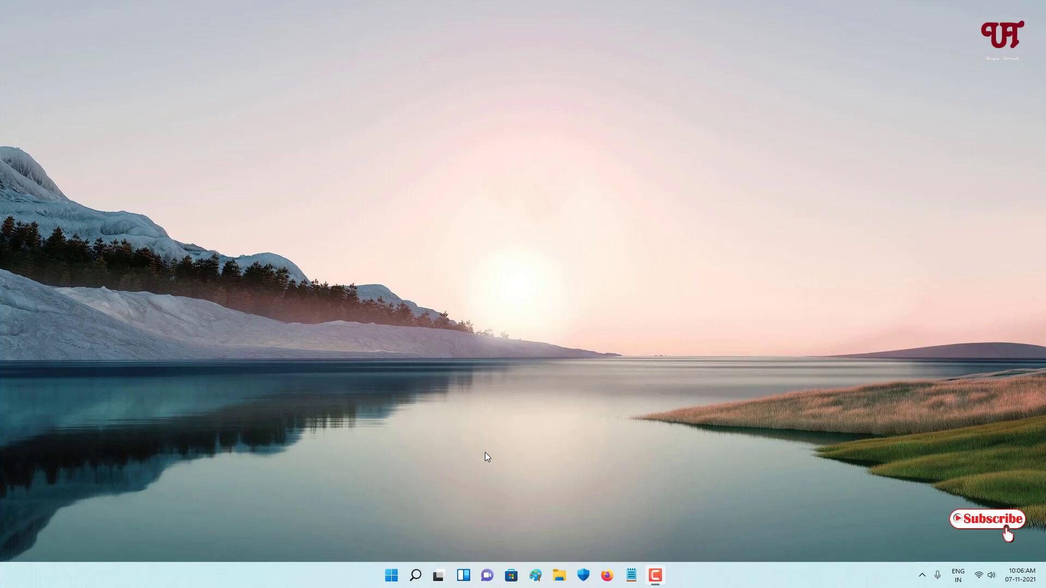
{"action": "mouse_move", "coordinate": [625, 332]}
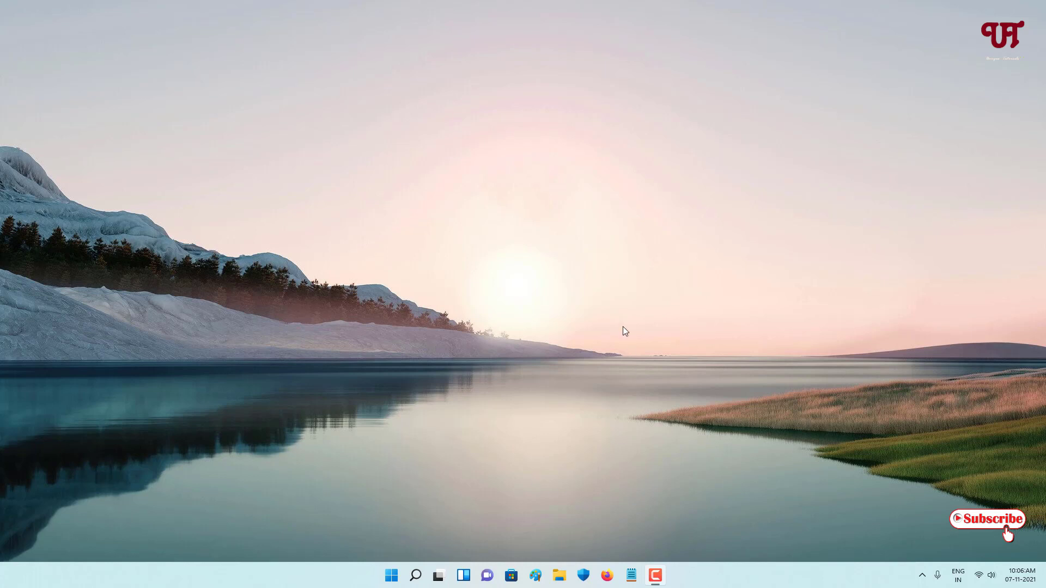
{"action": "mouse_move", "coordinate": [482, 427]}
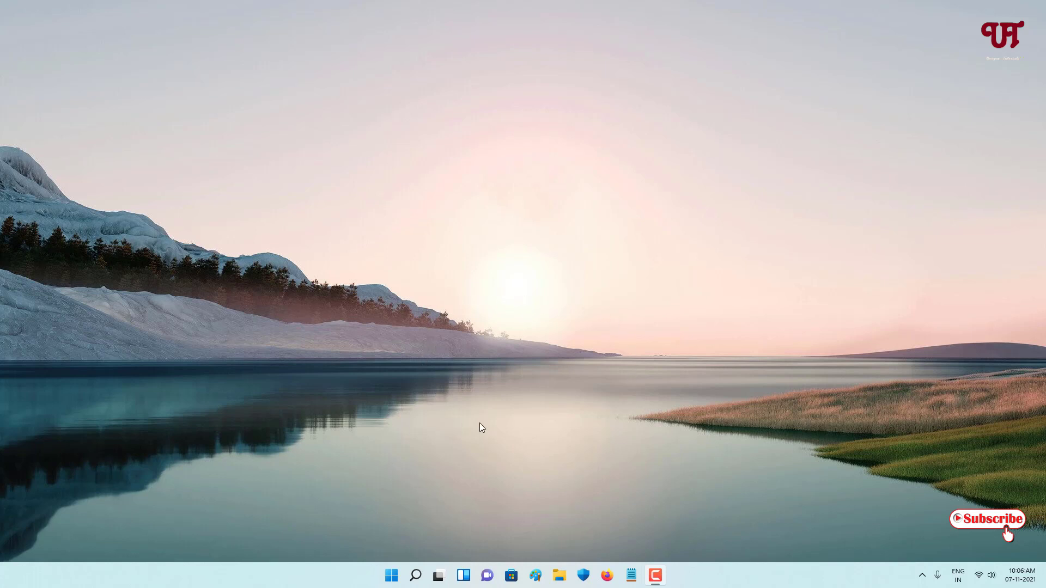
{"action": "mouse_move", "coordinate": [609, 438]}
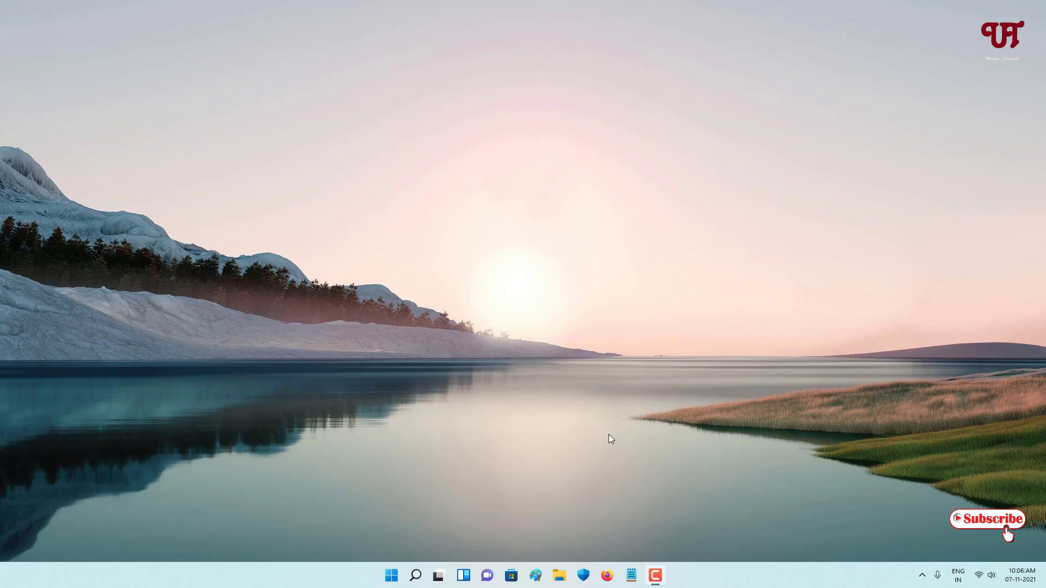
{"action": "mouse_move", "coordinate": [617, 431]}
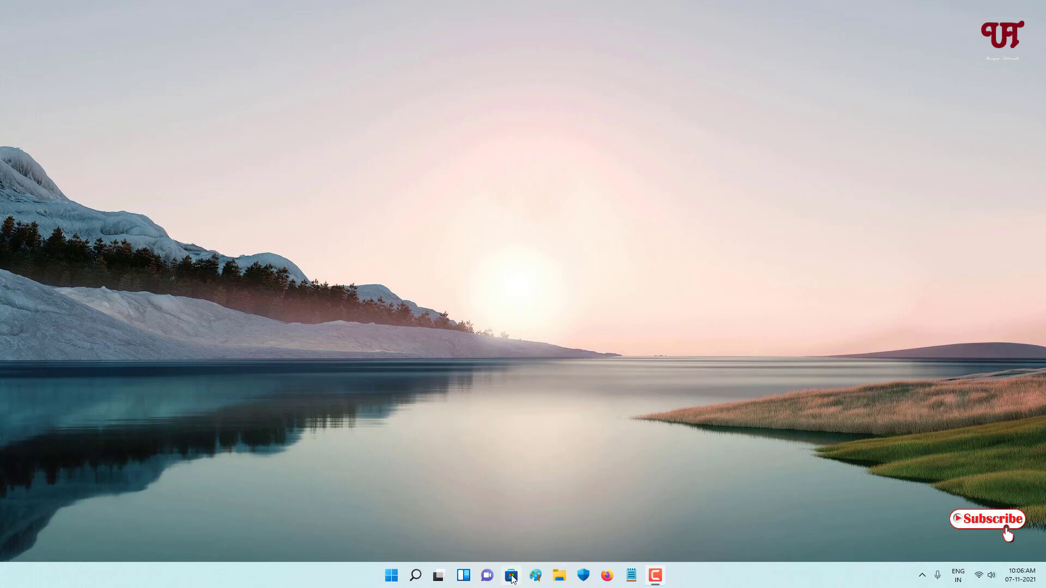
- Search the Store for 'notepads' and open the Notepads App listing by Jackie Liu
{"action": "left_click", "coordinate": [511, 575]}
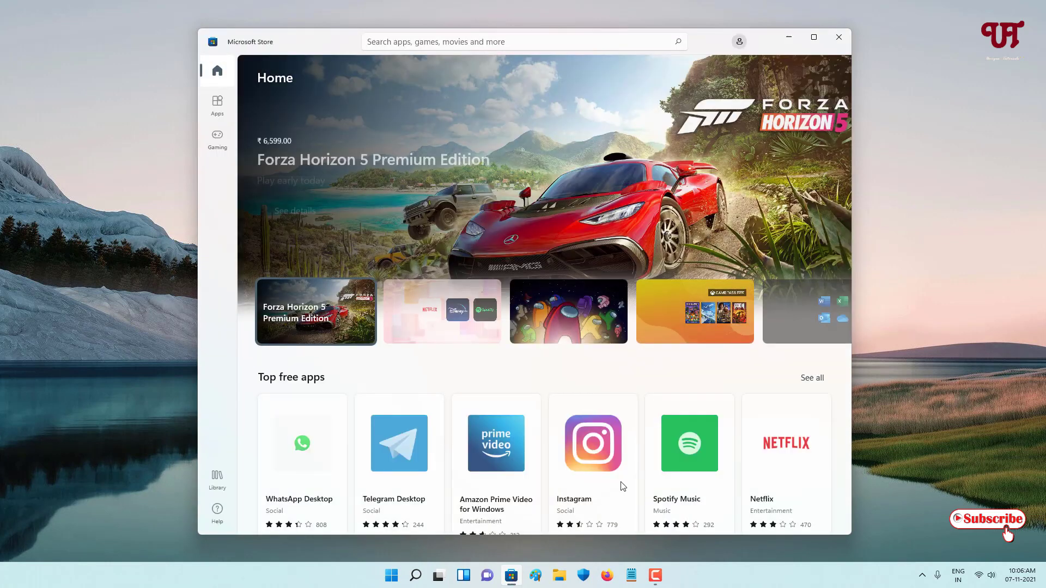
{"action": "left_click", "coordinate": [523, 41]}
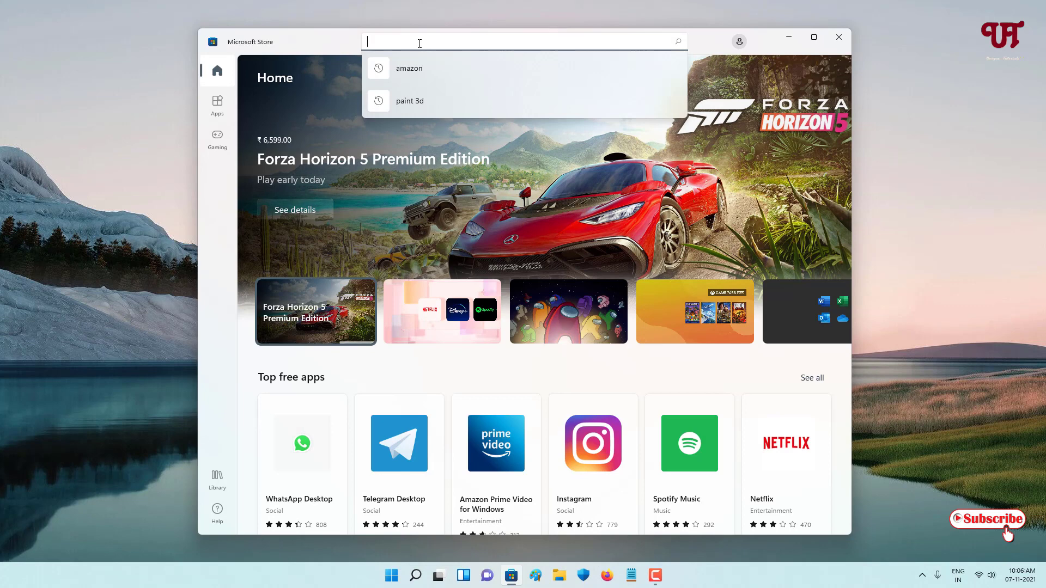
{"action": "type", "text": "notepads"}
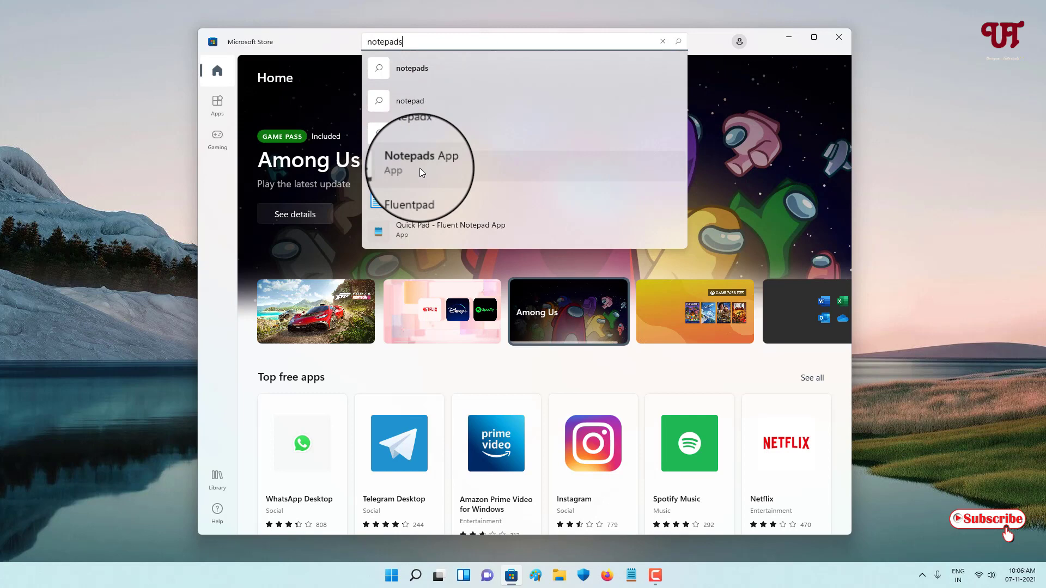
{"action": "left_click", "coordinate": [421, 161]}
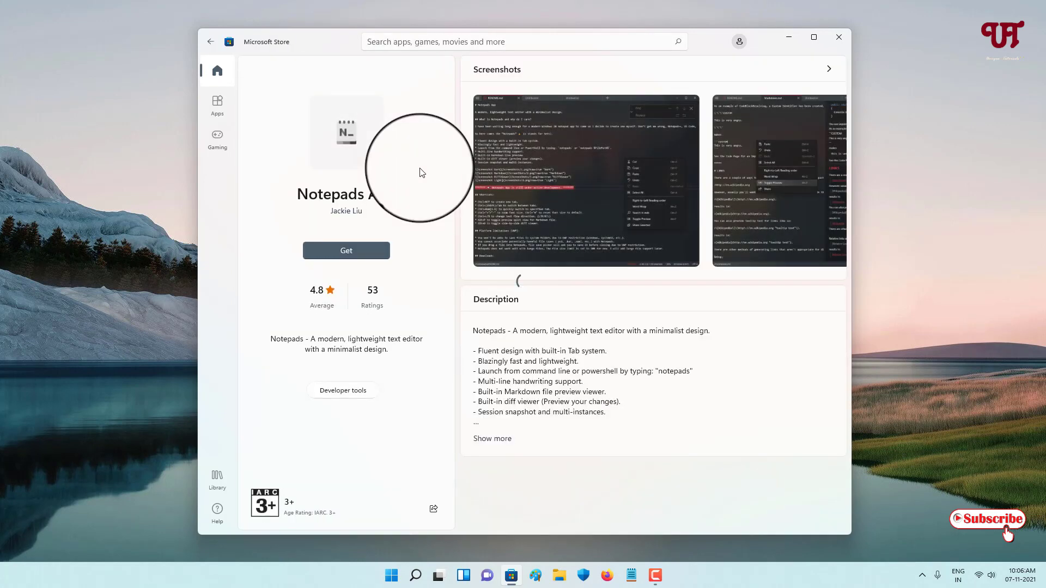
- Get Notepads App from the Store and open it to an empty Untitled.txt
{"action": "scroll", "scroll_direction": "down", "scroll_amount": 3}
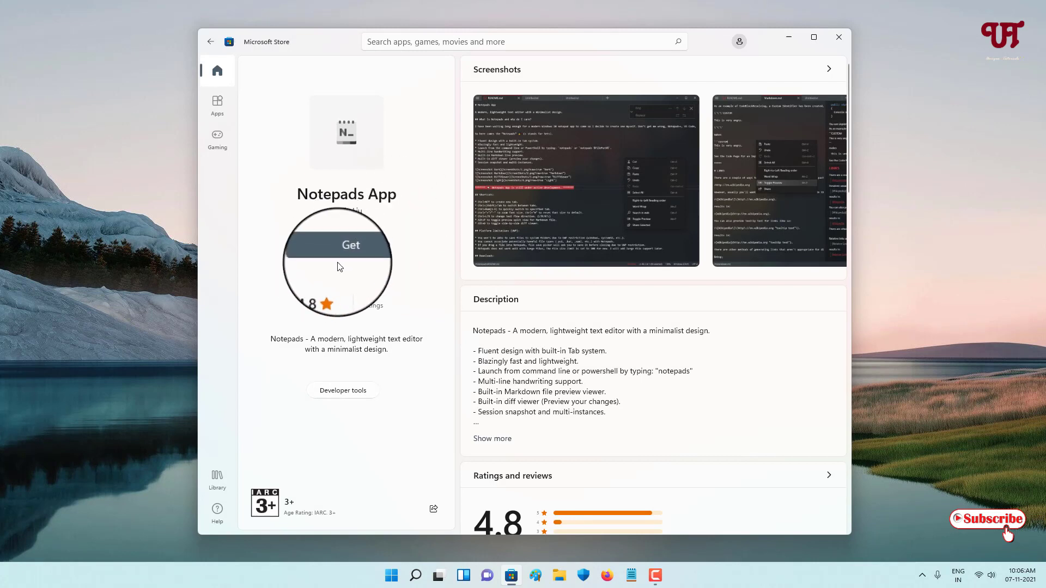
{"action": "left_click", "coordinate": [350, 245]}
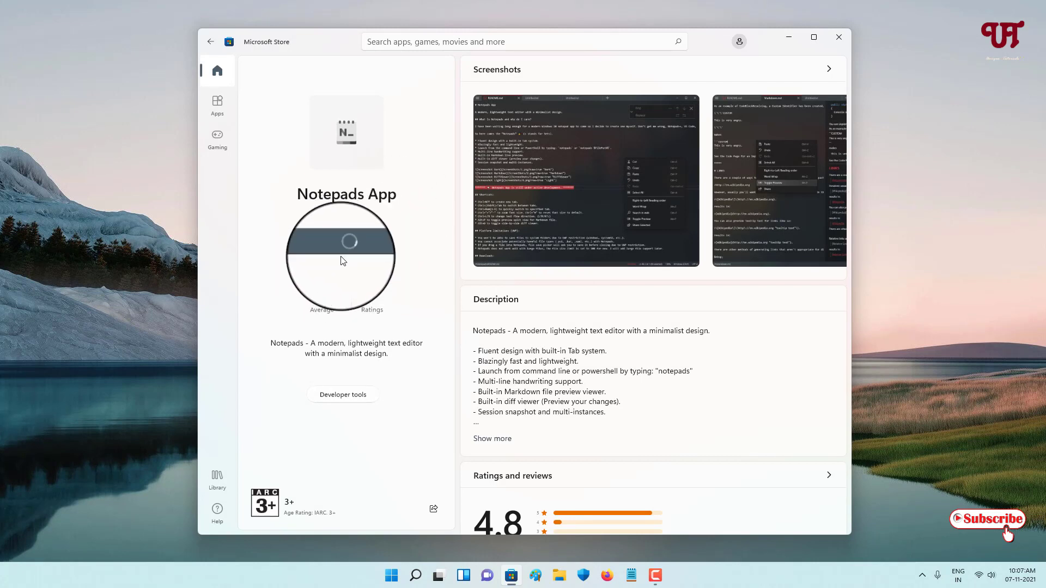
{"action": "left_click", "coordinate": [828, 475]}
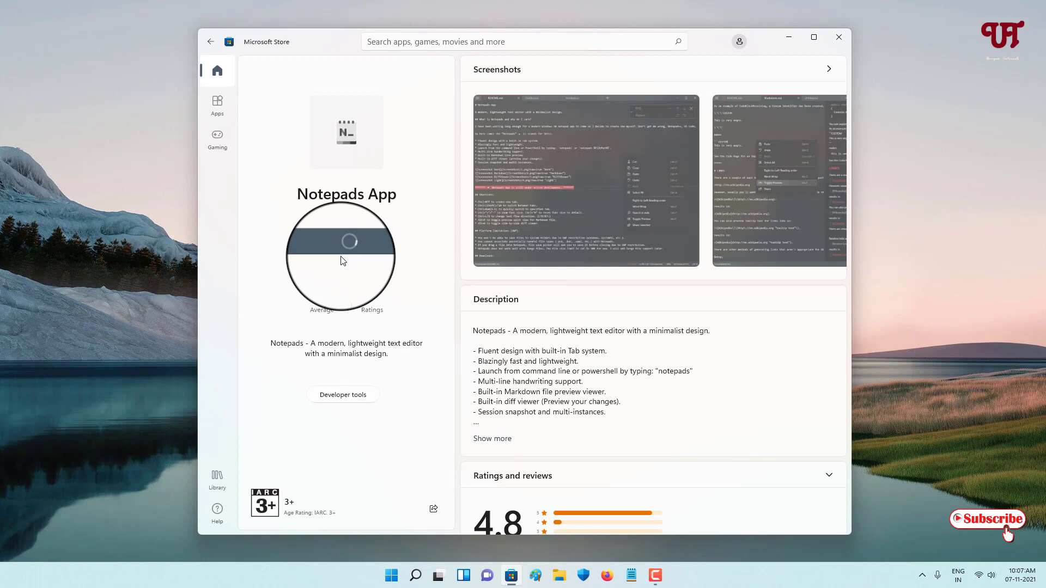
{"action": "left_click", "coordinate": [346, 246]}
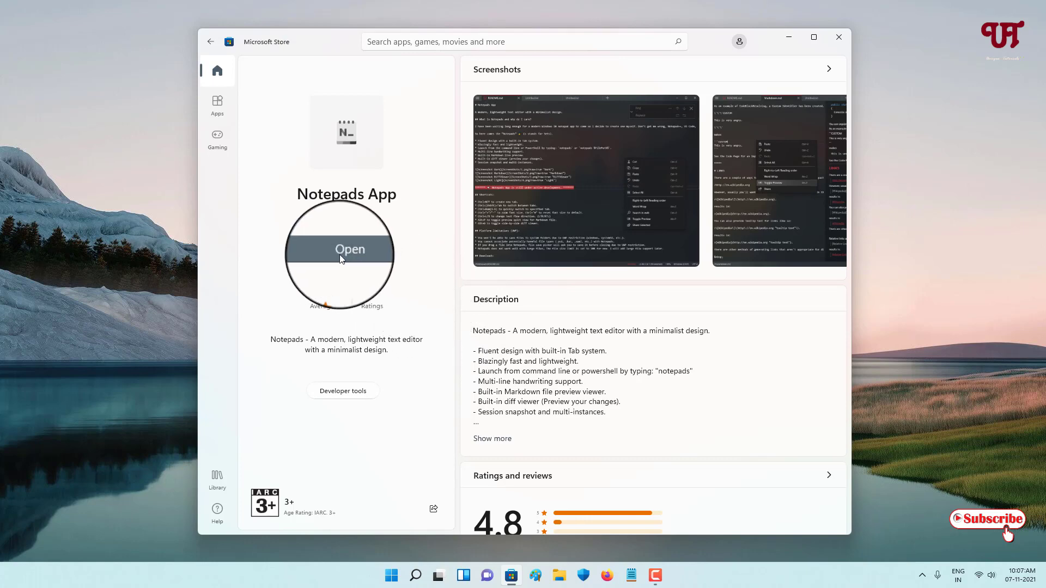
{"action": "left_click", "coordinate": [350, 249]}
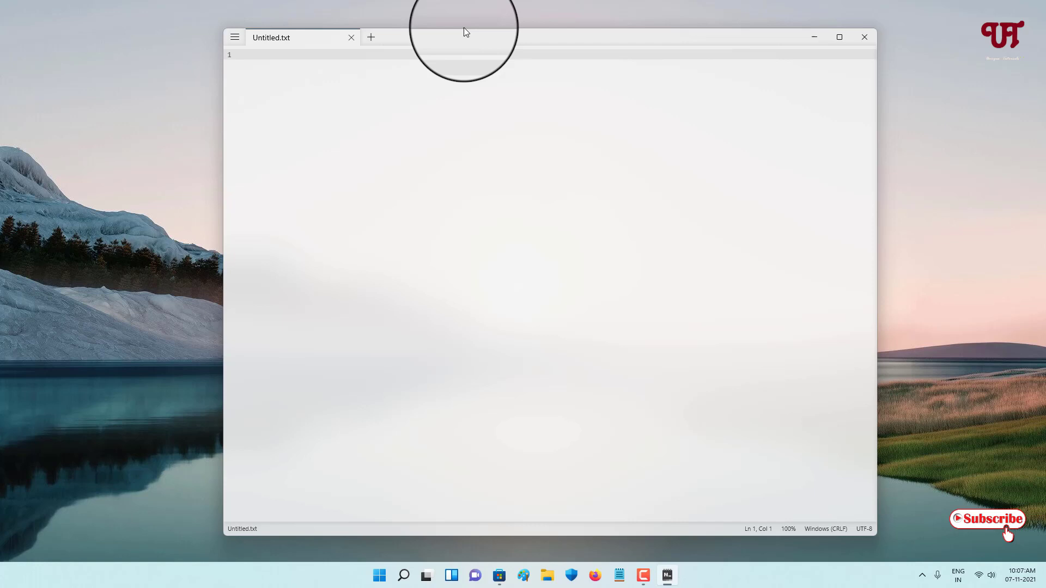
- Add a second Untitled.txt tab and show the main menu with Settings
{"action": "left_click", "coordinate": [371, 37]}
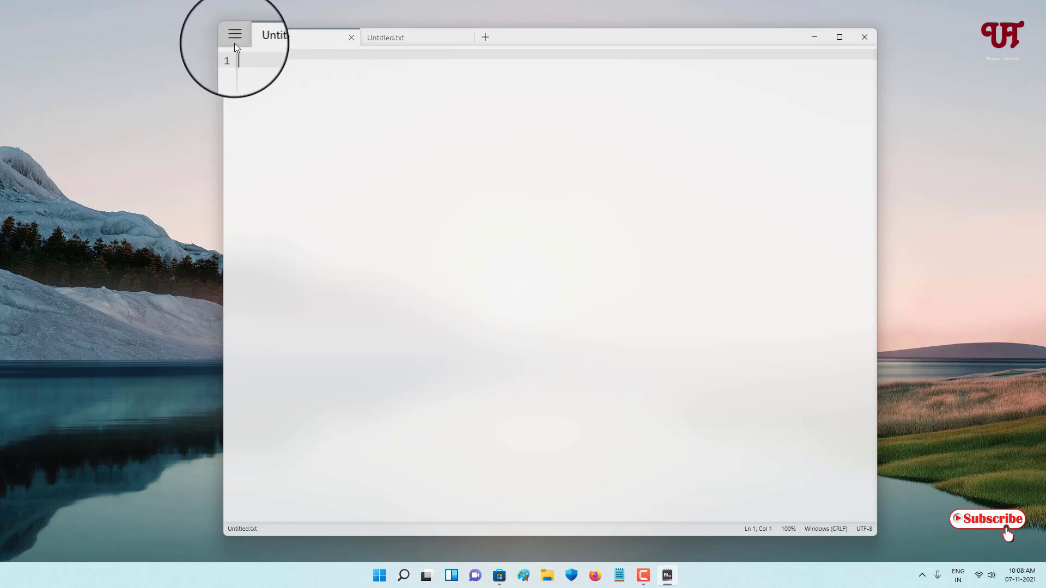
{"action": "left_click", "coordinate": [234, 33]}
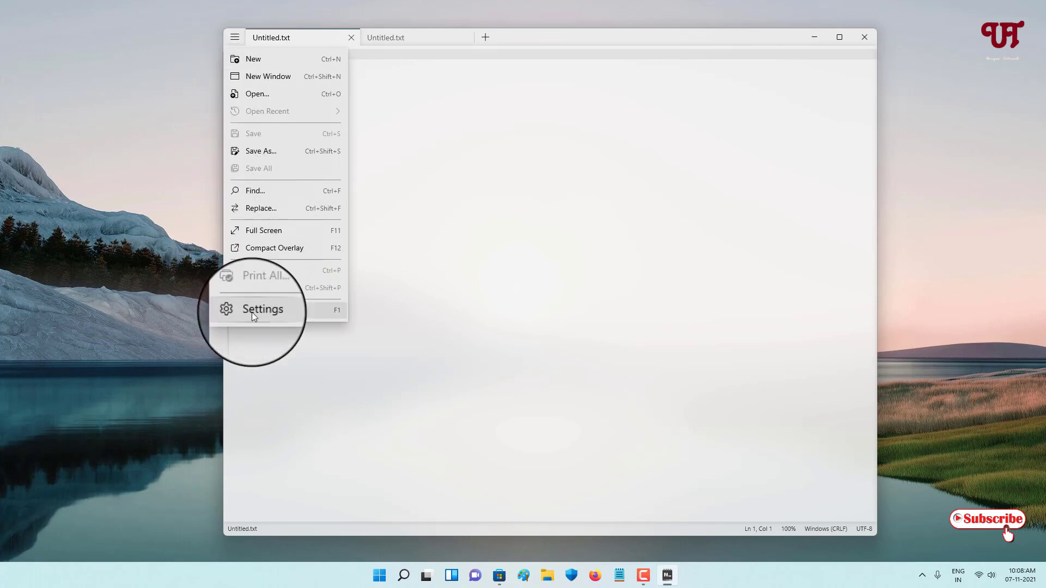
- In Settings, switch off Highlight current line and Display line numbers
{"action": "left_click", "coordinate": [262, 309]}
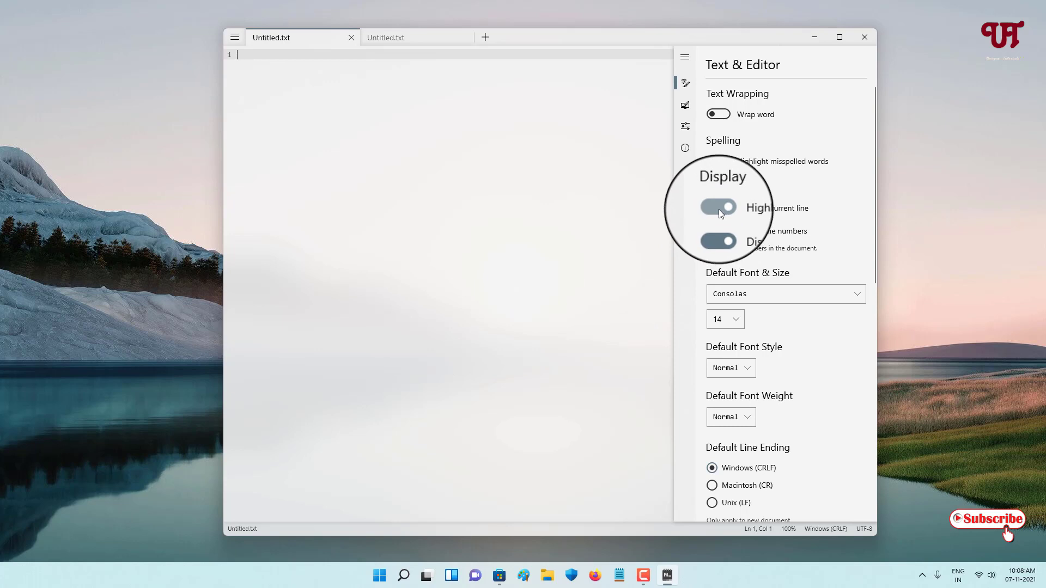
{"action": "left_click", "coordinate": [718, 208]}
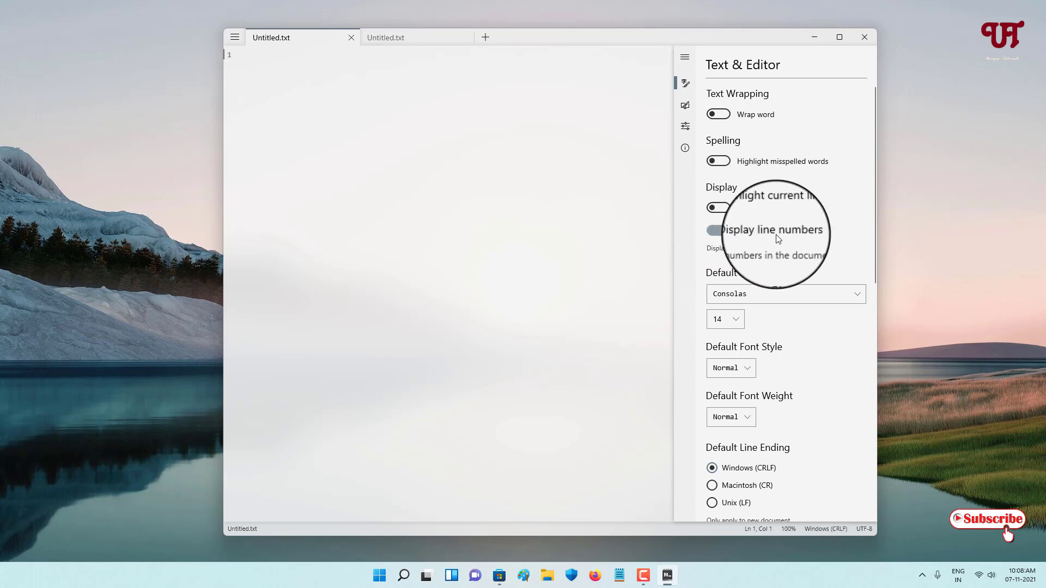
{"action": "left_click", "coordinate": [717, 230]}
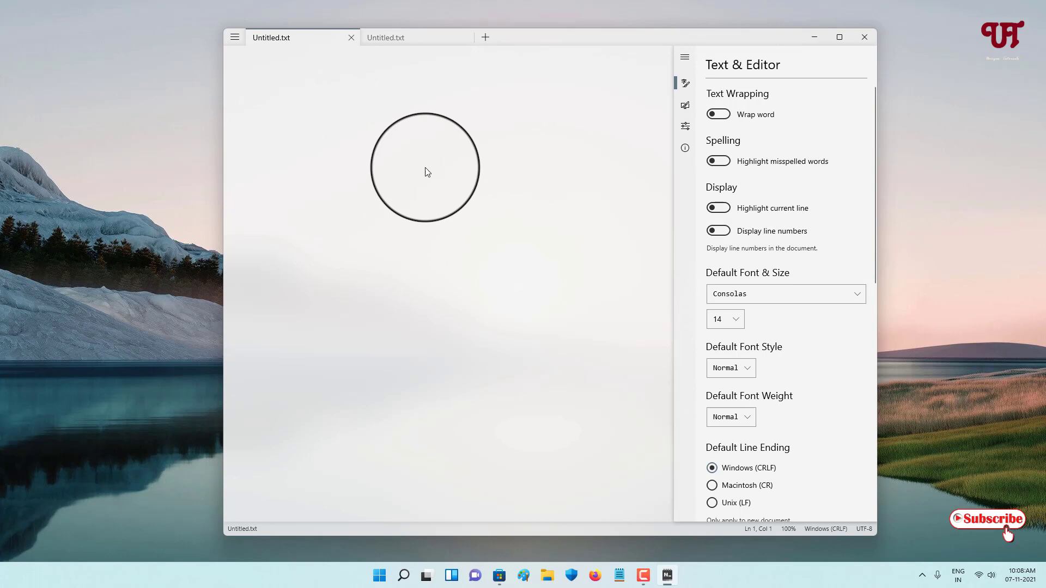
{"action": "scroll", "scroll_direction": "down", "scroll_amount": 3}
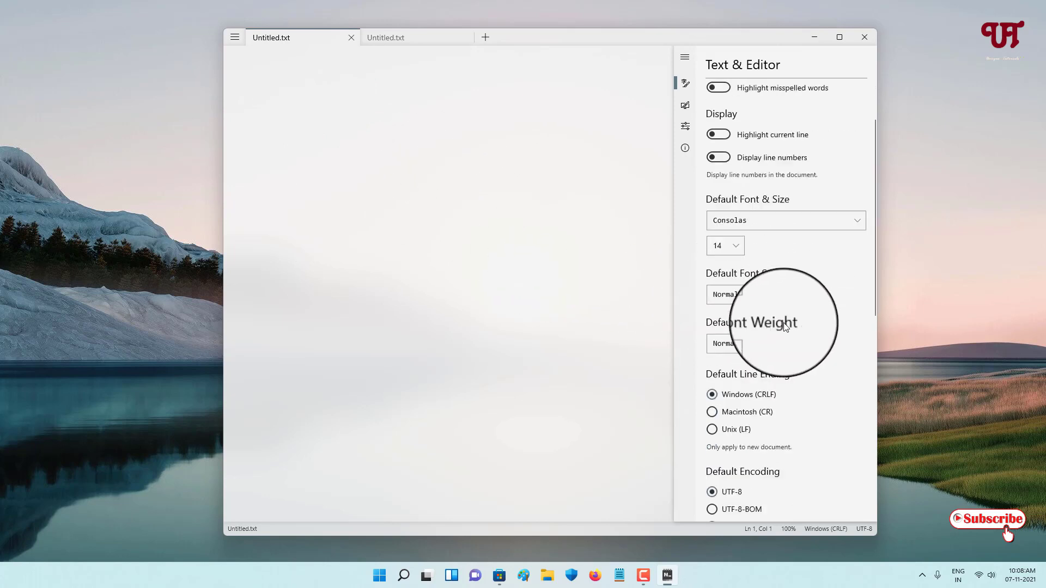
{"action": "scroll", "scroll_direction": "down", "scroll_amount": 3}
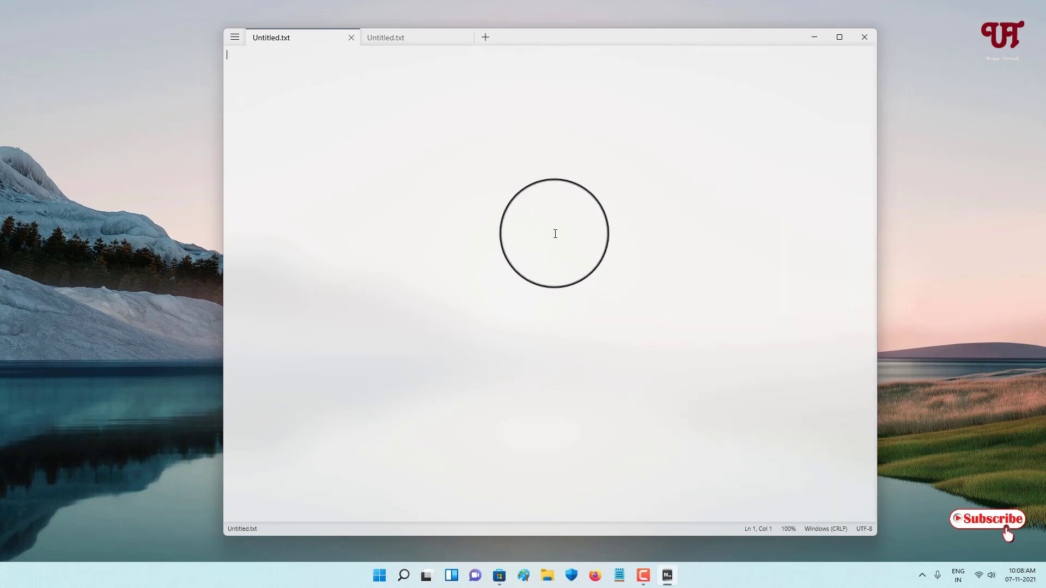
{"action": "mouse_move", "coordinate": [340, 84]}
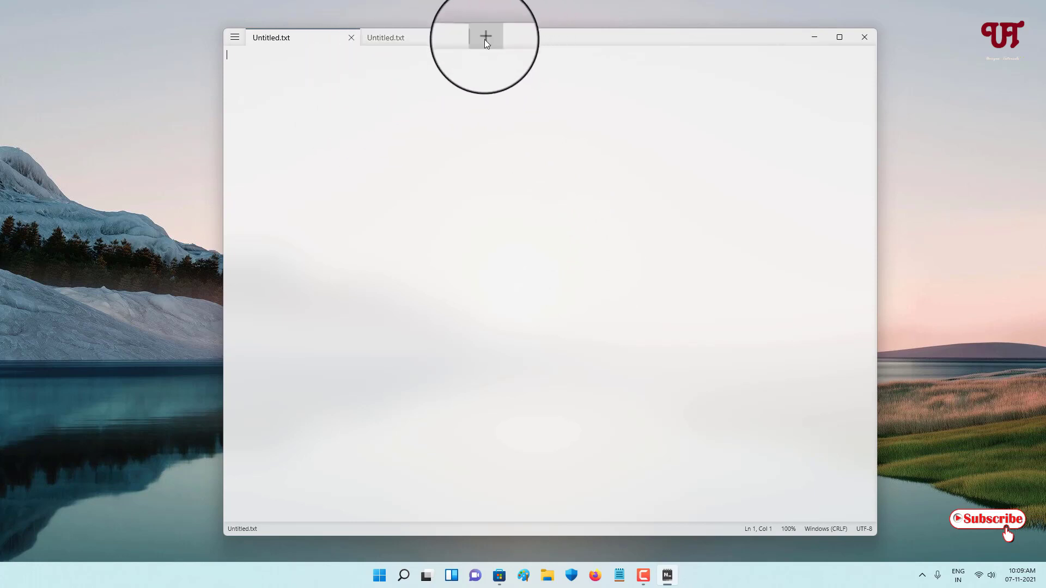
- Add a third Untitled.txt tab, then switch back to an earlier tab
{"action": "left_click", "coordinate": [485, 37]}
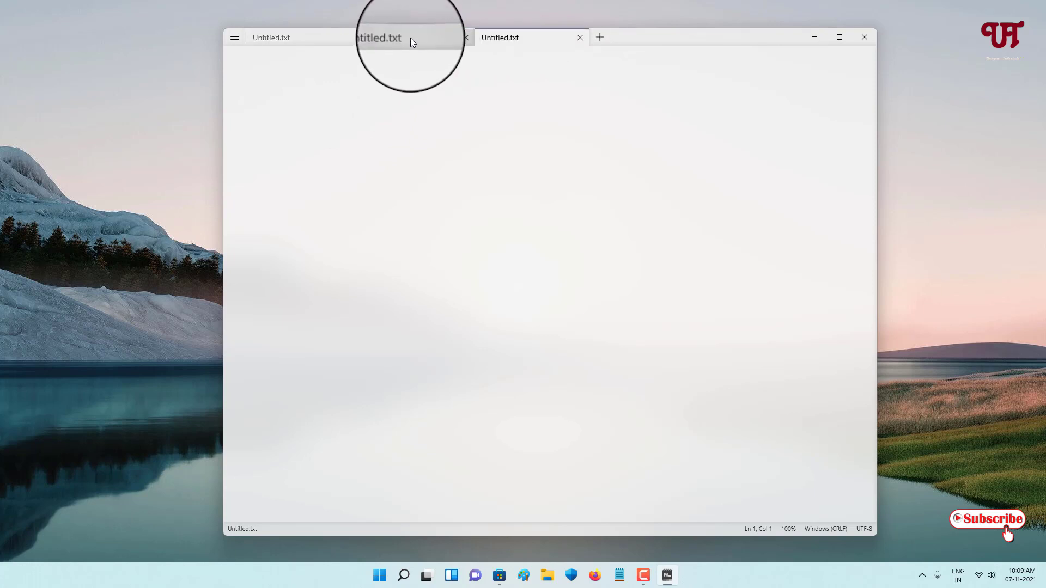
{"action": "left_click", "coordinate": [271, 38]}
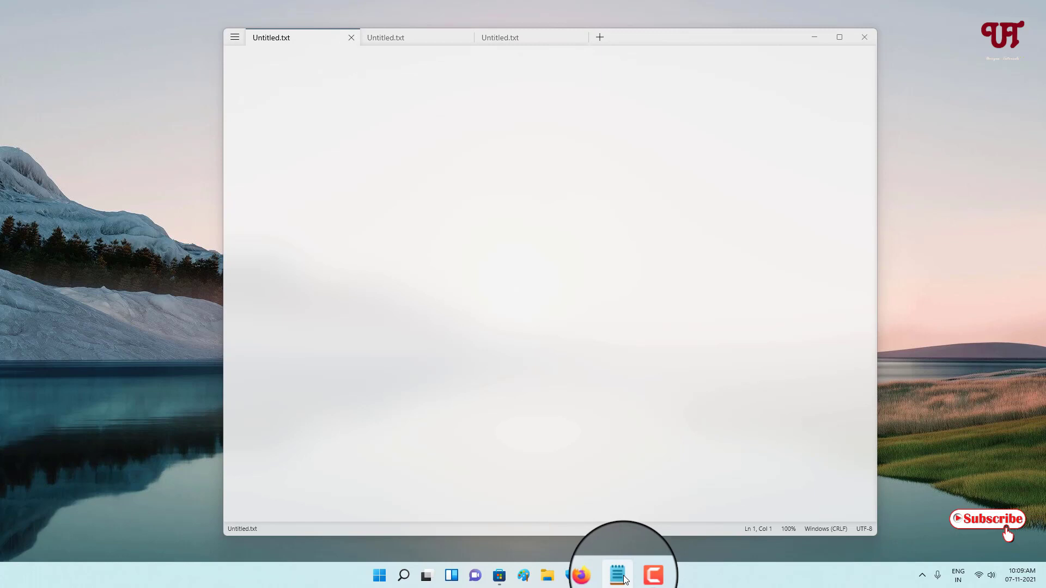
{"action": "left_click", "coordinate": [617, 575]}
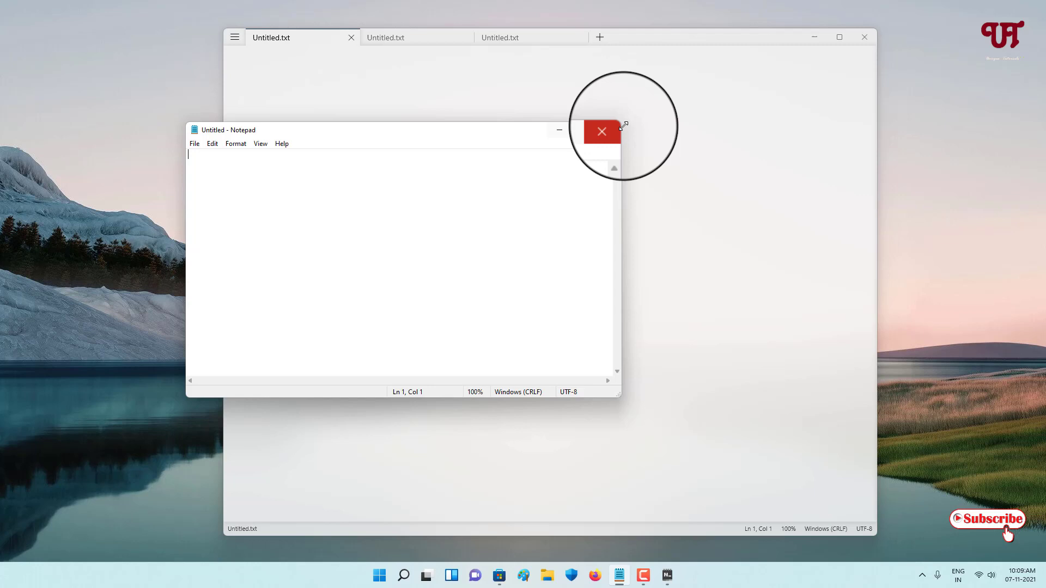
{"action": "left_click", "coordinate": [600, 131]}
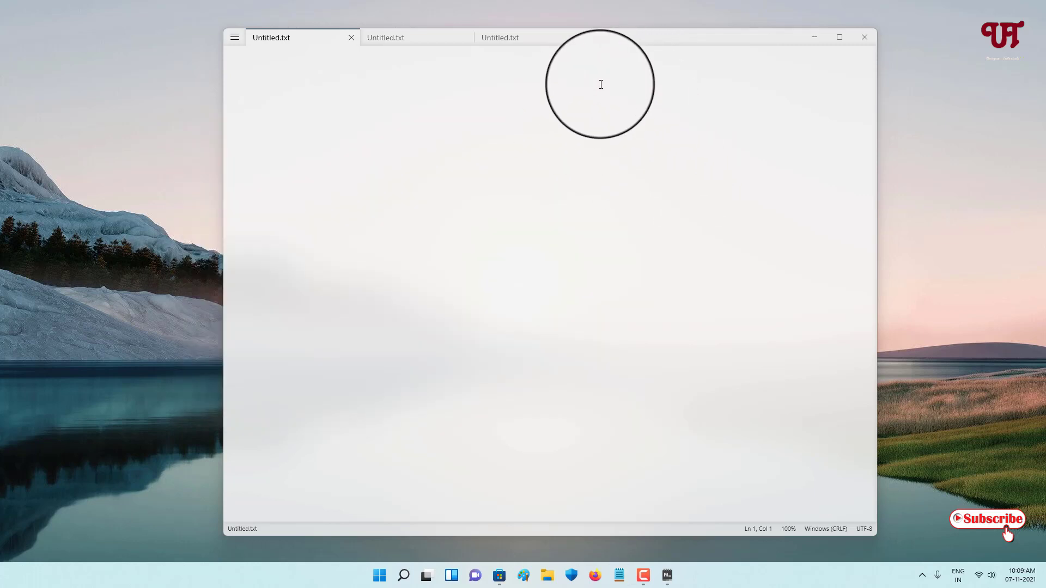
- Nudge the three-tab Notepads window aside, then close it to the desktop
{"action": "left_click", "coordinate": [498, 38]}
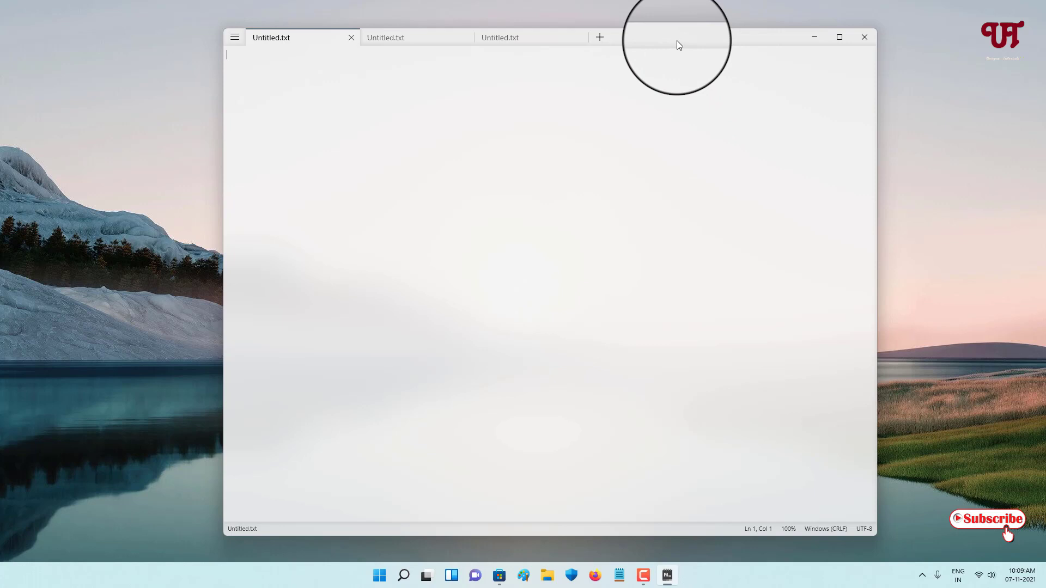
{"action": "left_click_drag", "start_coordinate": [675, 45], "coordinate": [638, 52]}
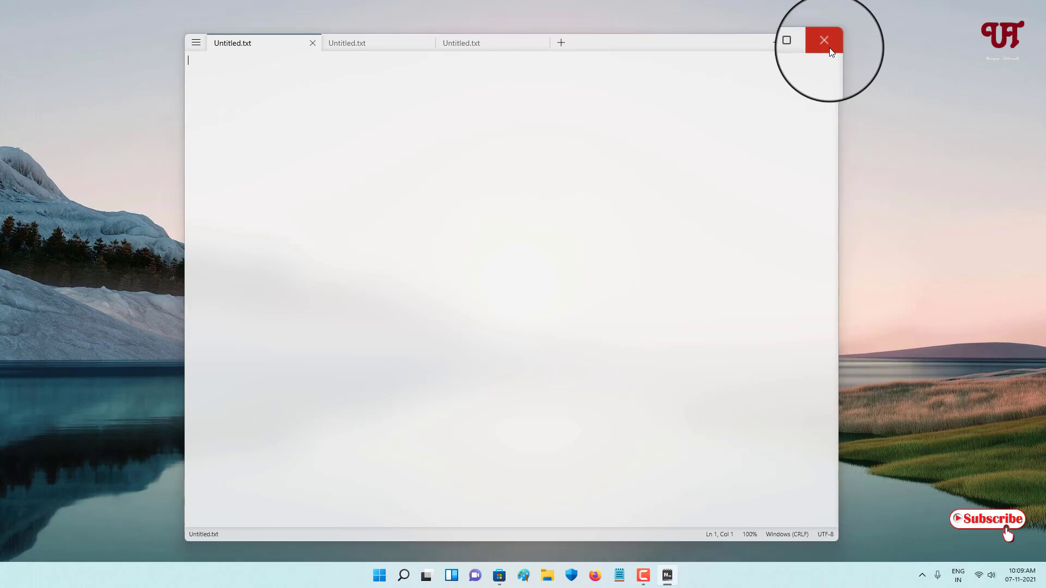
{"action": "left_click", "coordinate": [823, 40]}
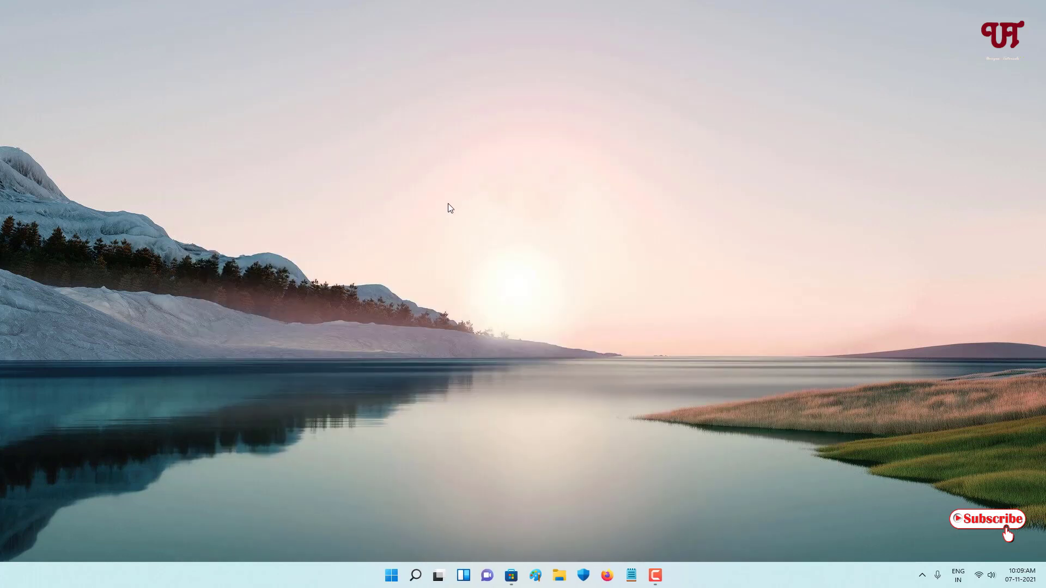